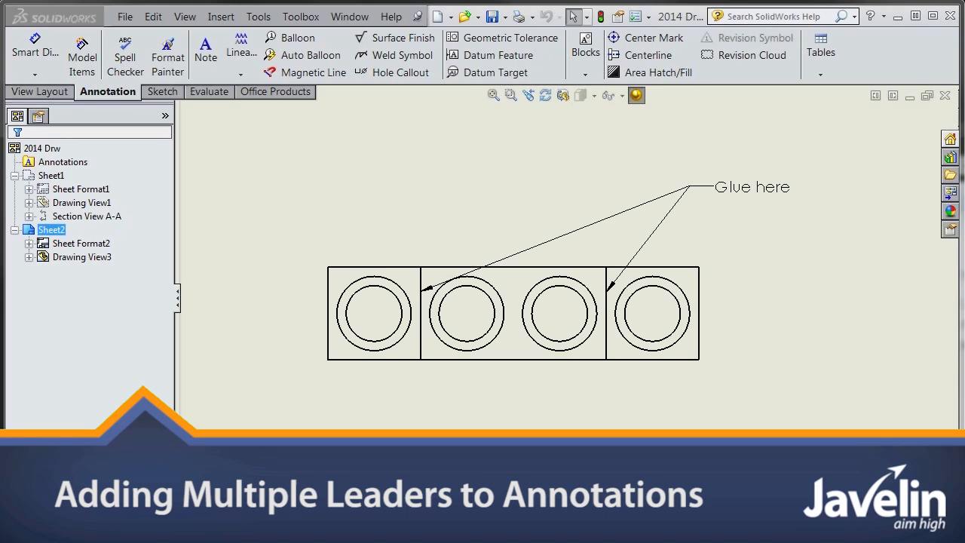
mouse_move(837, 324)
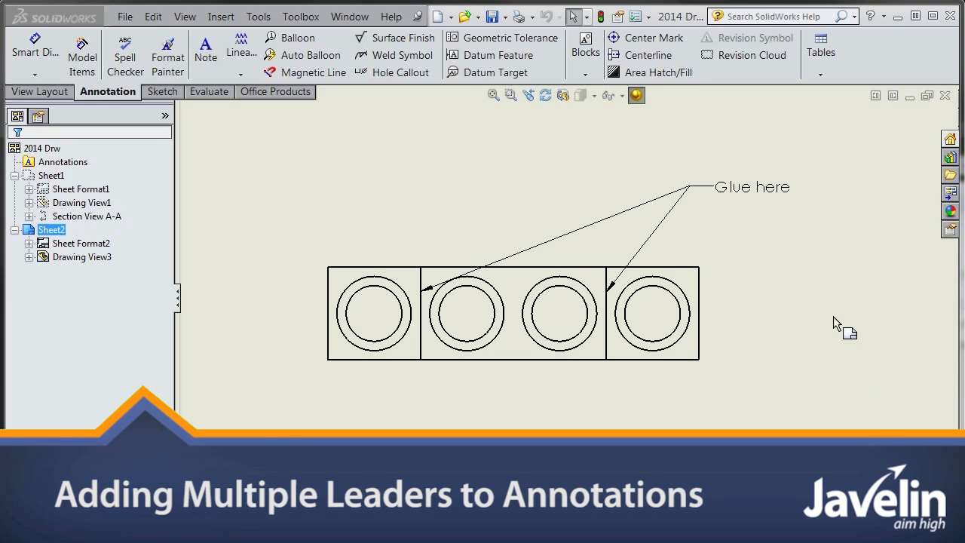
Select and delete the existing two-leader 'Glue here' note on Sheet2.
left_click(752, 187)
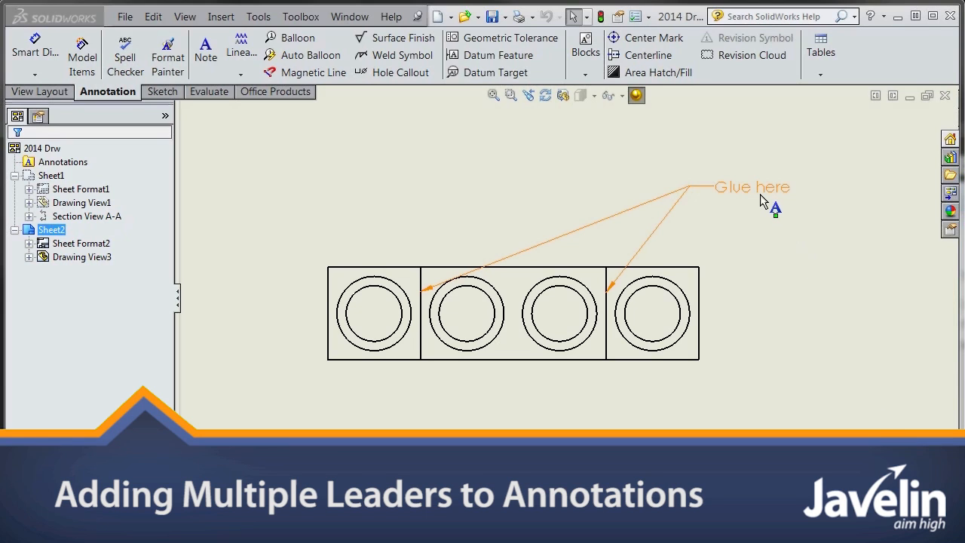
mouse_move(750, 198)
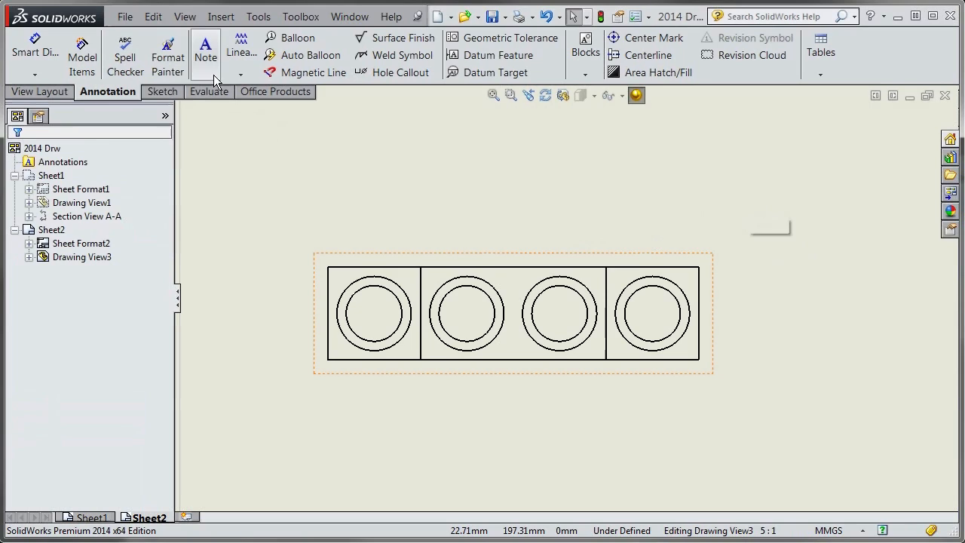
mouse_move(380, 252)
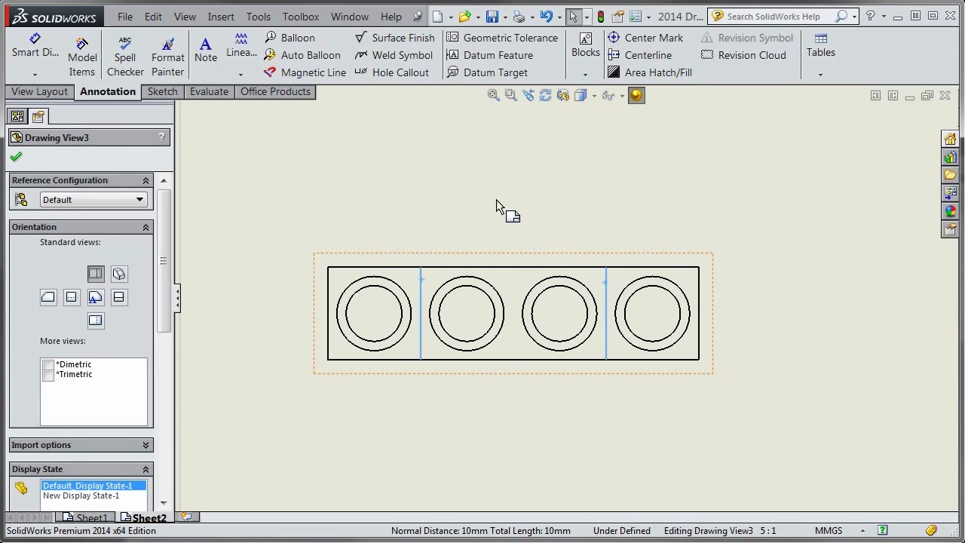
Create a 'Glue here!' note with leaders to both selected inner vertical edges.
left_click(205, 49)
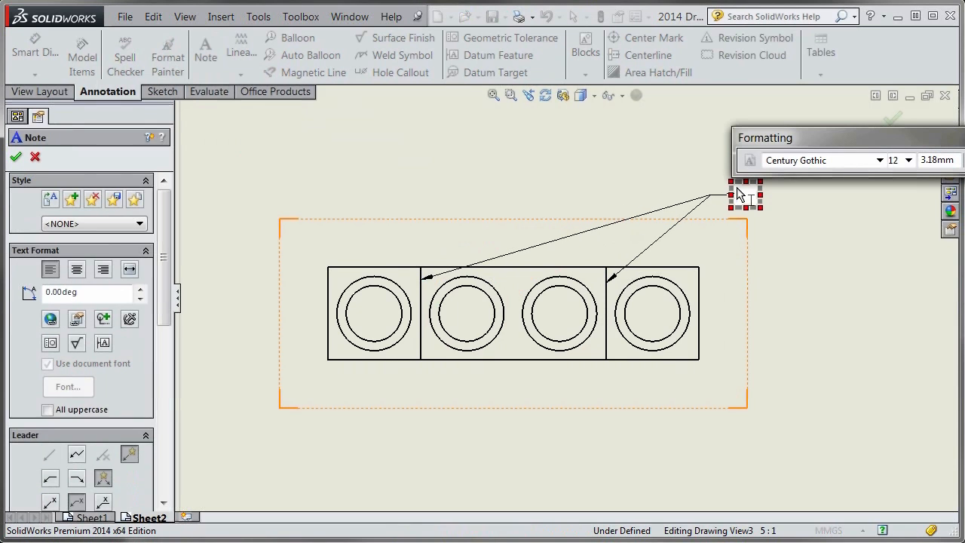
type("Glue here!")
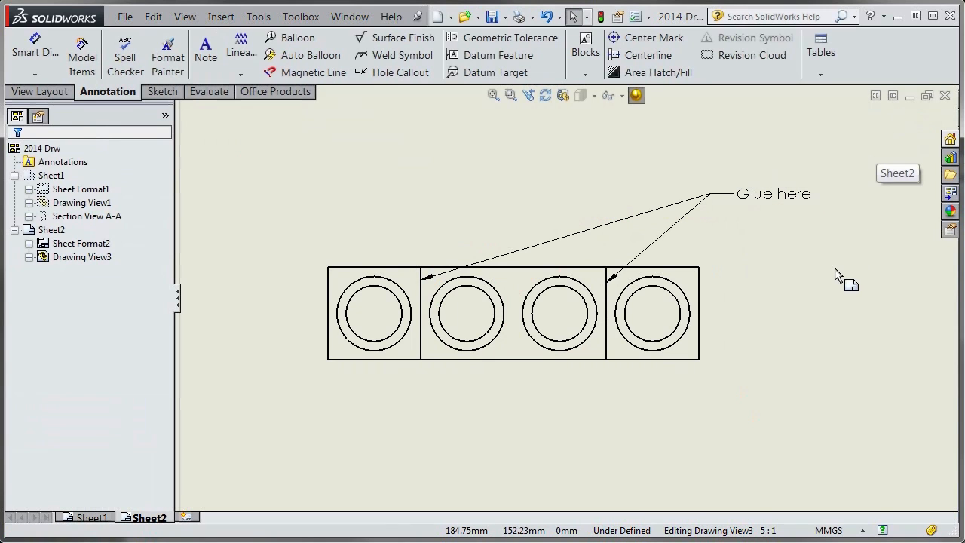
mouse_move(305, 116)
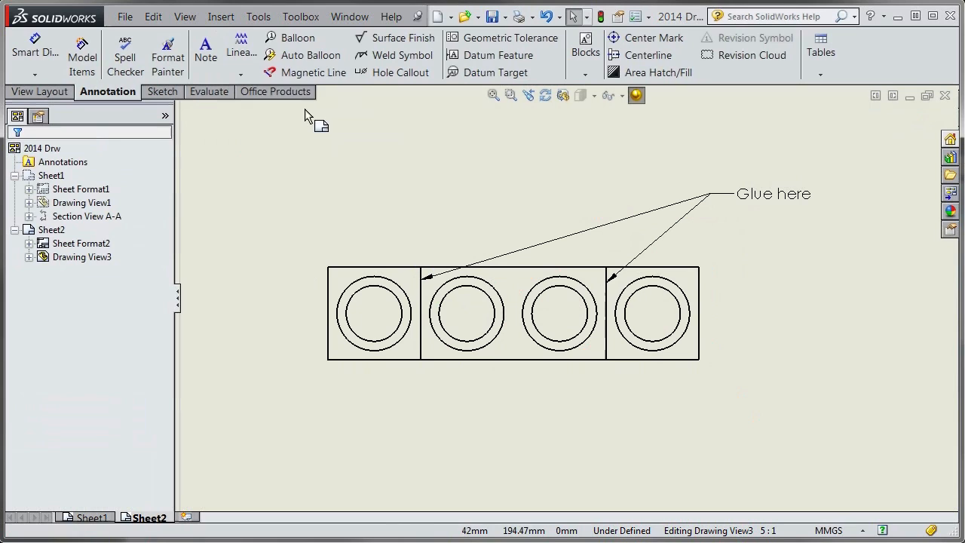
mouse_move(300, 37)
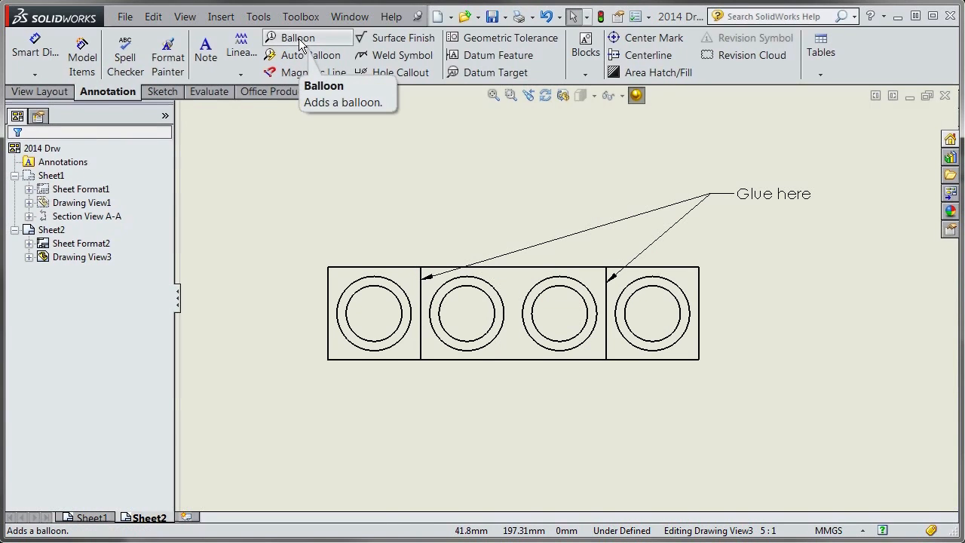
Add balloon 3 below the view, with leaders to the leftmost and rightmost pieces.
left_click(299, 38)
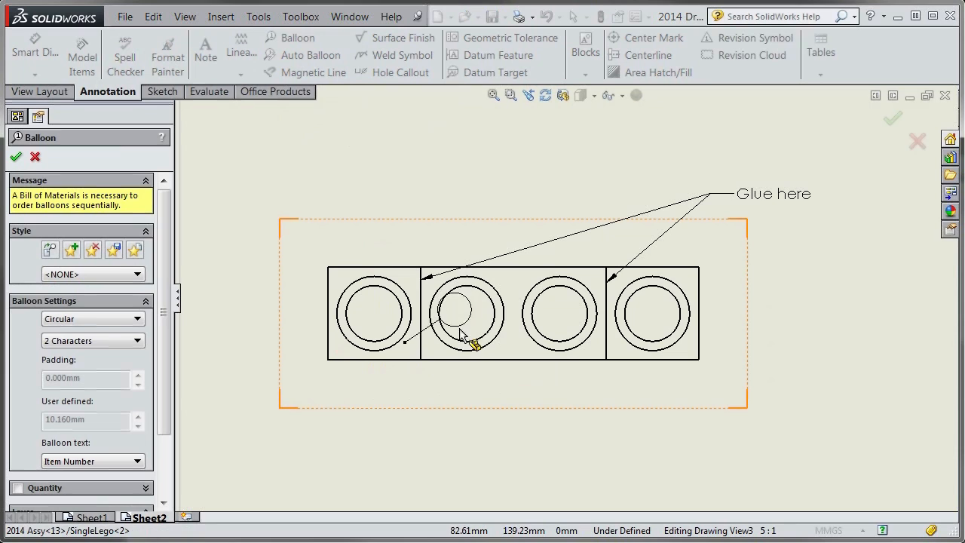
left_click_drag(464, 313, 533, 417)
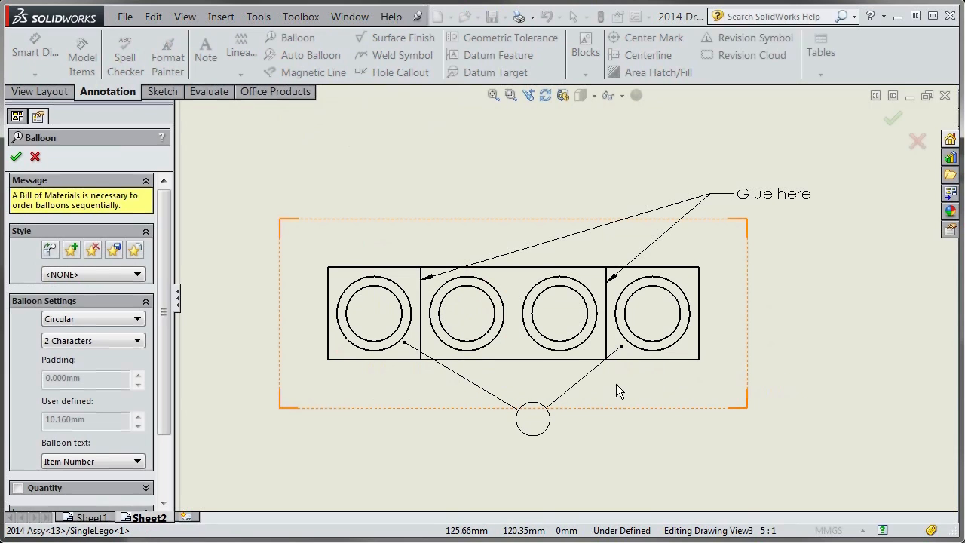
left_click_drag(533, 418, 613, 413)
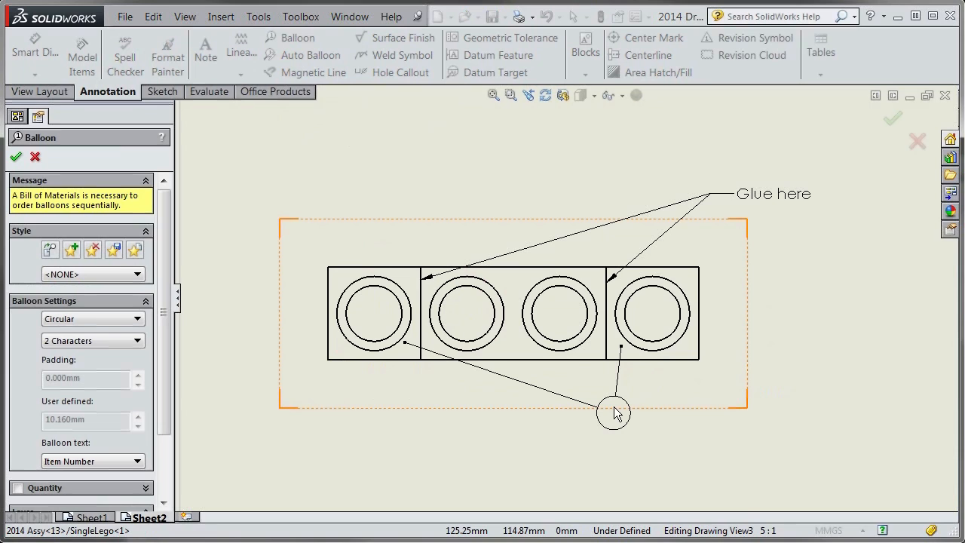
left_click_drag(615, 413, 683, 443)
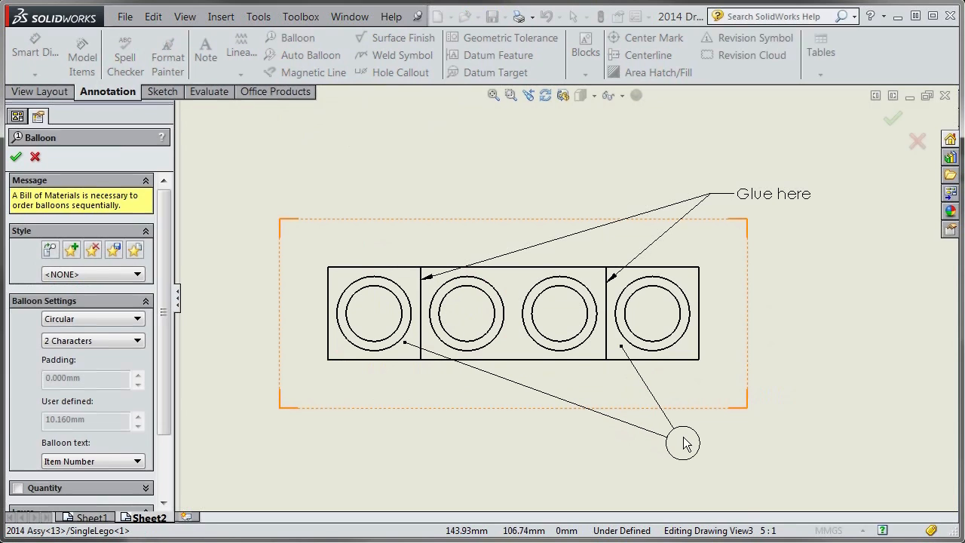
left_click(16, 156)
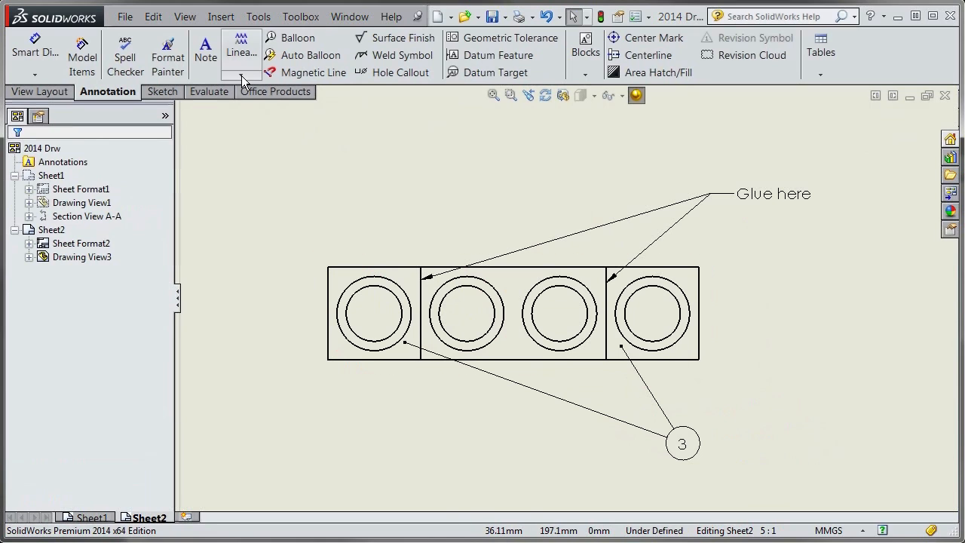
Add a two-leader 'Note here' note at the rightmost piece, then reselect it for editing.
left_click(206, 53)
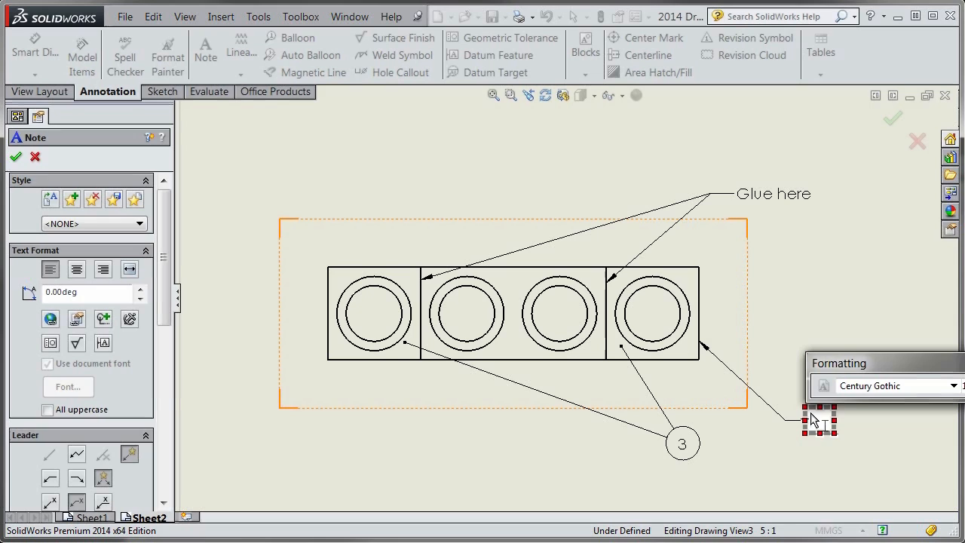
type("Note here")
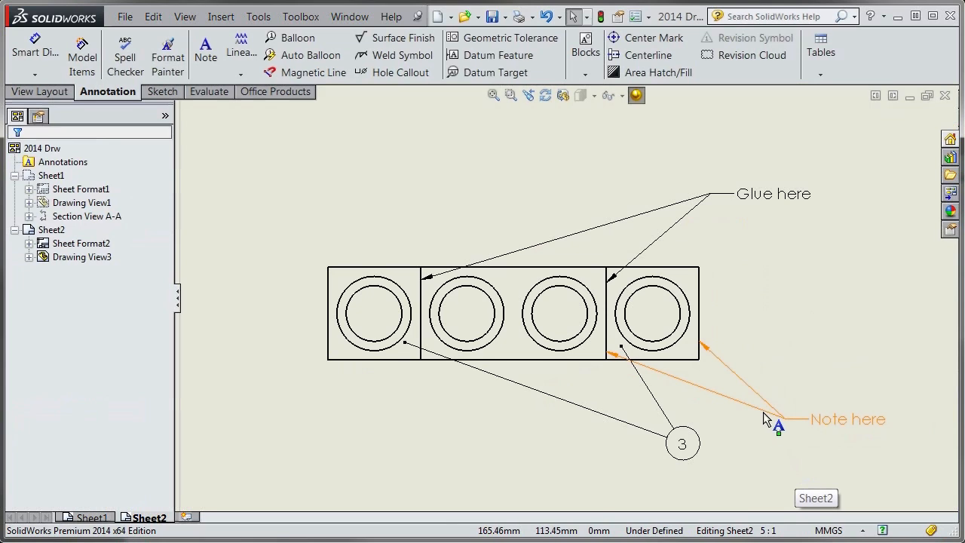
left_click(841, 419)
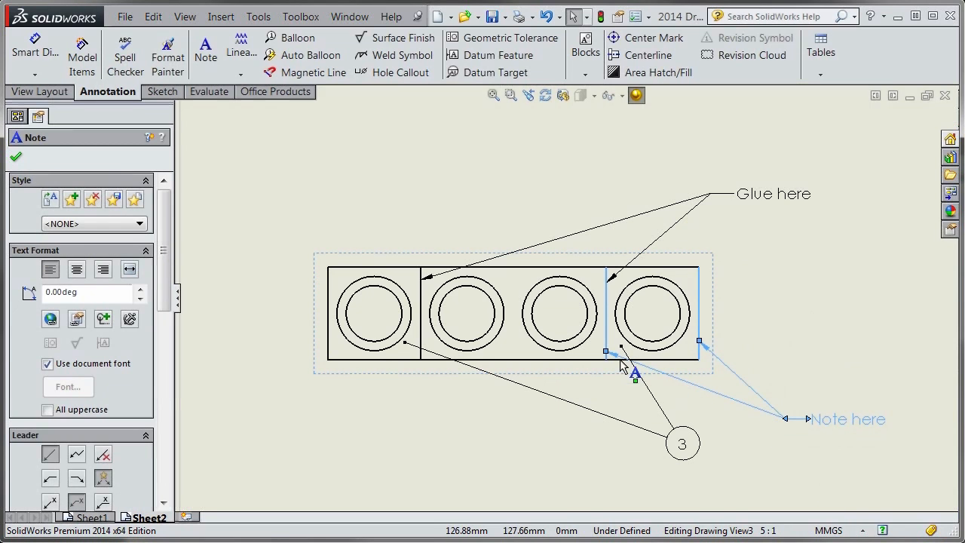
mouse_move(610, 356)
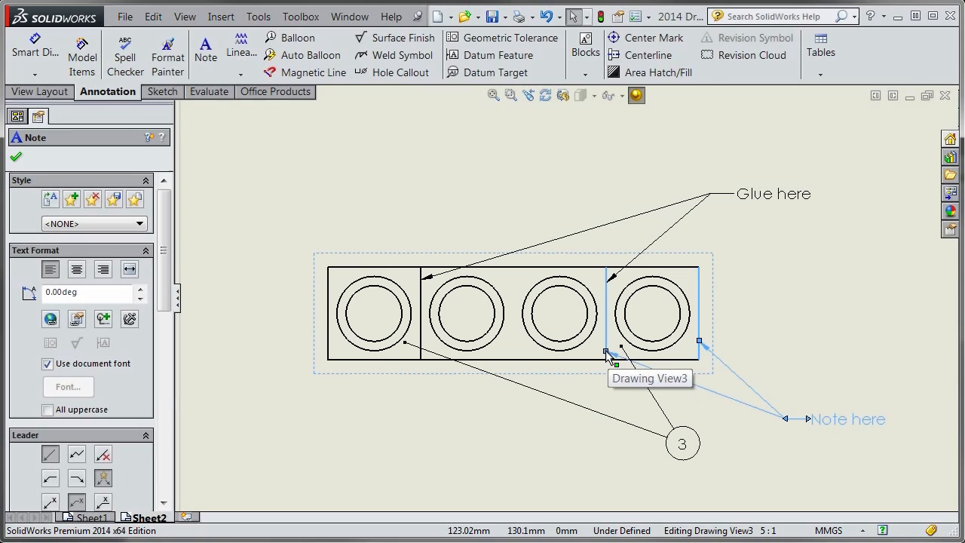